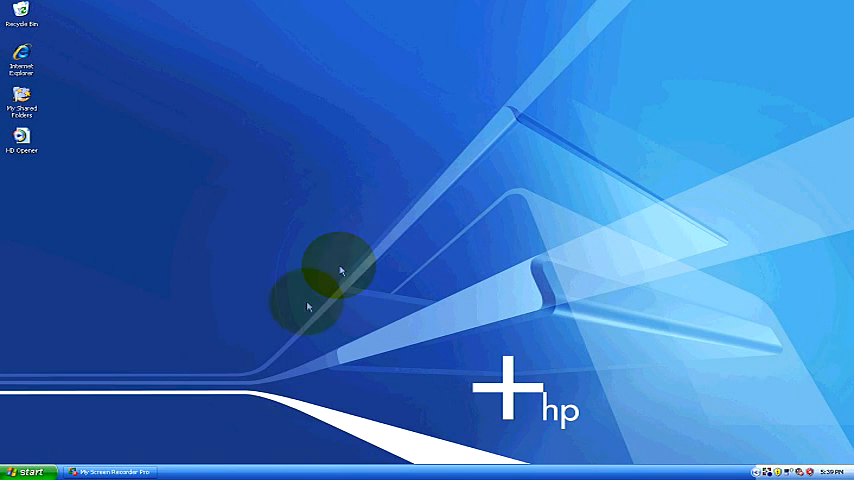
Open the Control Panel from the Start menu in Category View
left_click(30, 474)
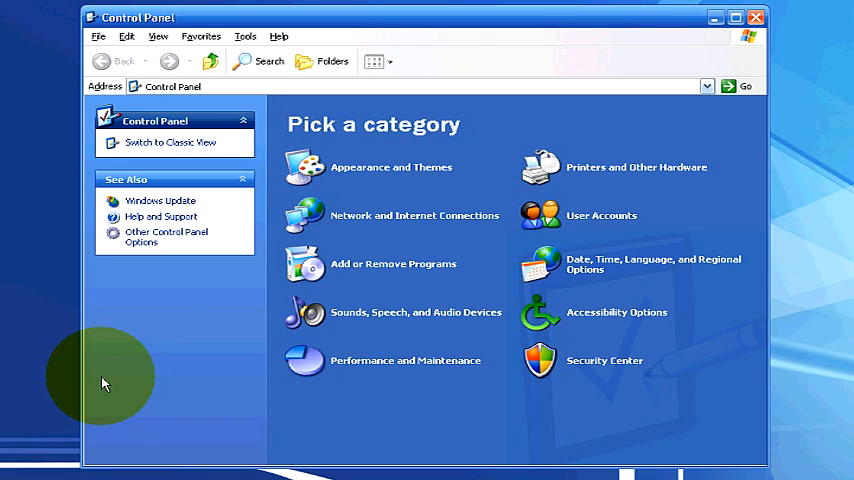
mouse_move(358, 318)
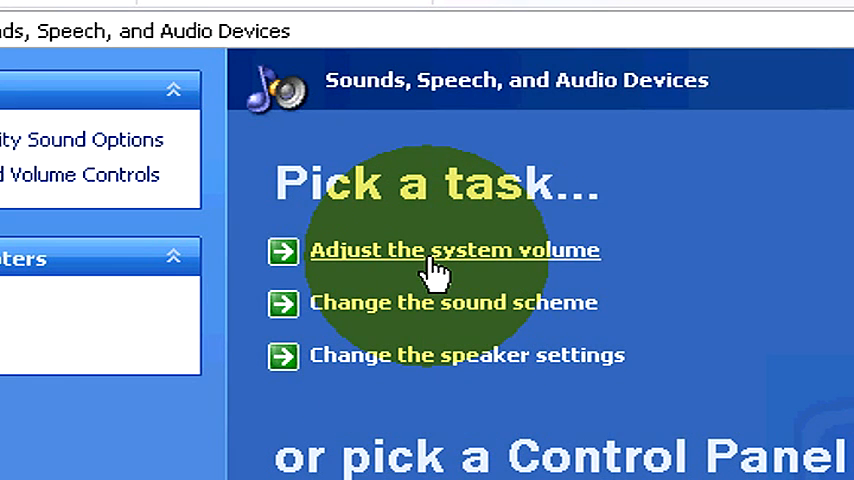
Raise the Device volume then settle it near the middle, and move to the Audio settings
left_click(436, 250)
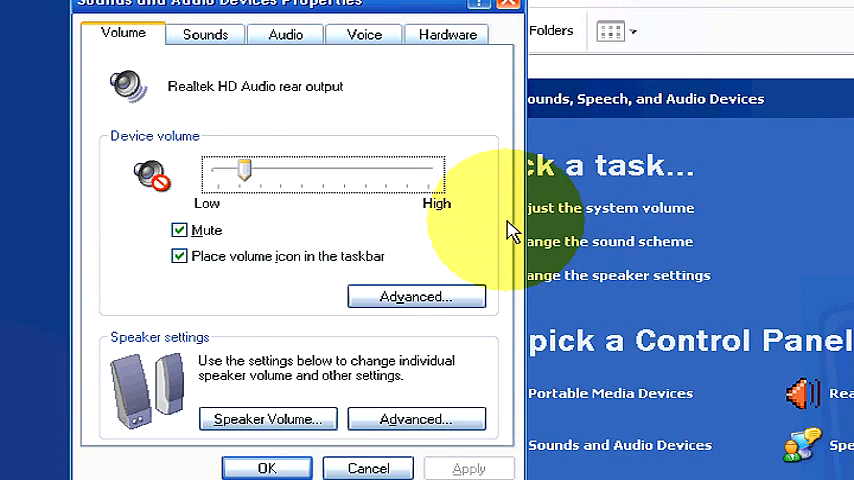
left_click_drag(244, 172, 380, 172)
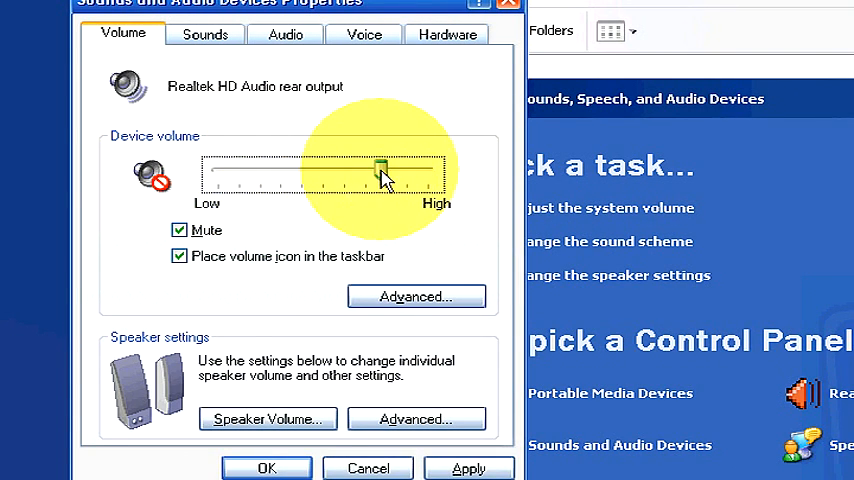
left_click_drag(376, 176, 396, 176)
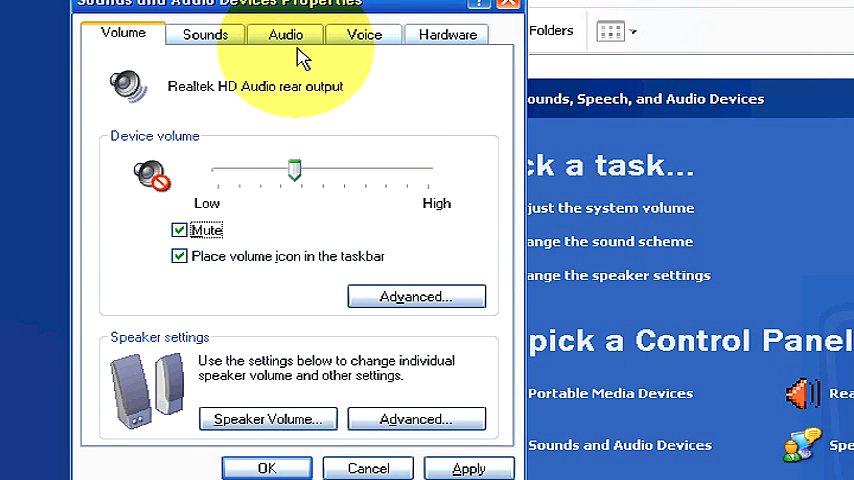
left_click(284, 36)
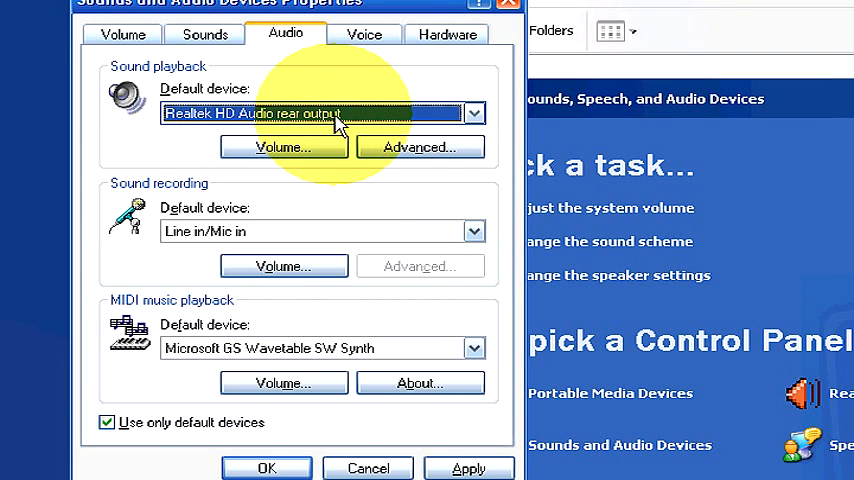
Raise the Master Volume slider in the playback mixer for Realtek HD Audio
left_click(284, 148)
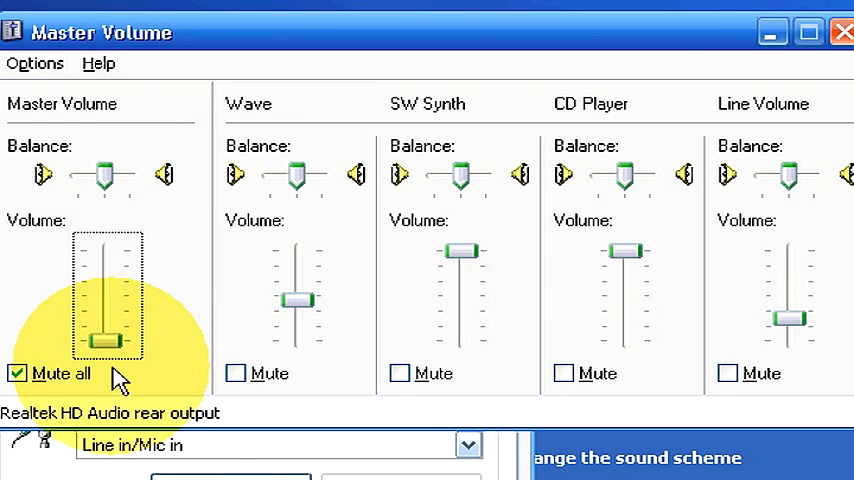
left_click_drag(108, 340, 108, 250)
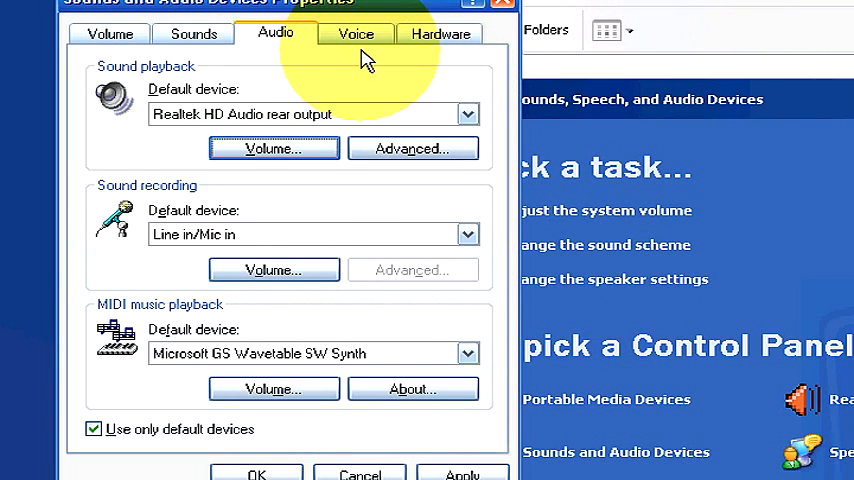
mouse_move(440, 56)
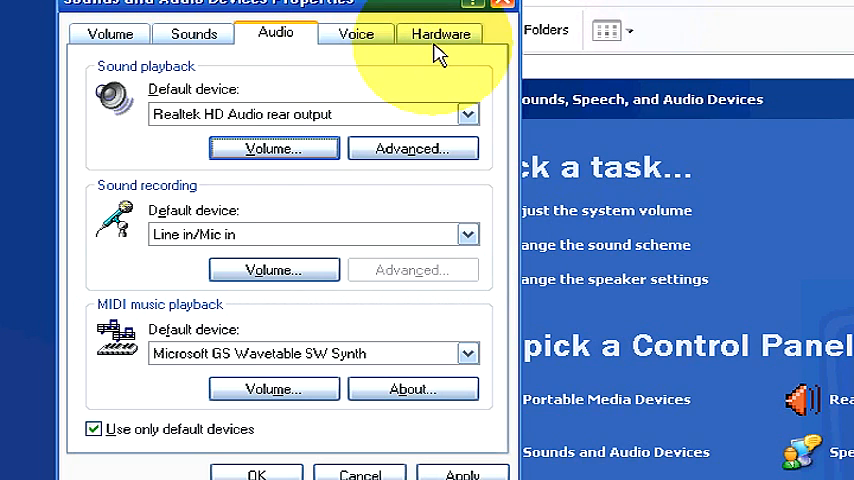
Browse the Hardware, Audio and Sounds pages, returning to the Volume page
left_click(442, 32)
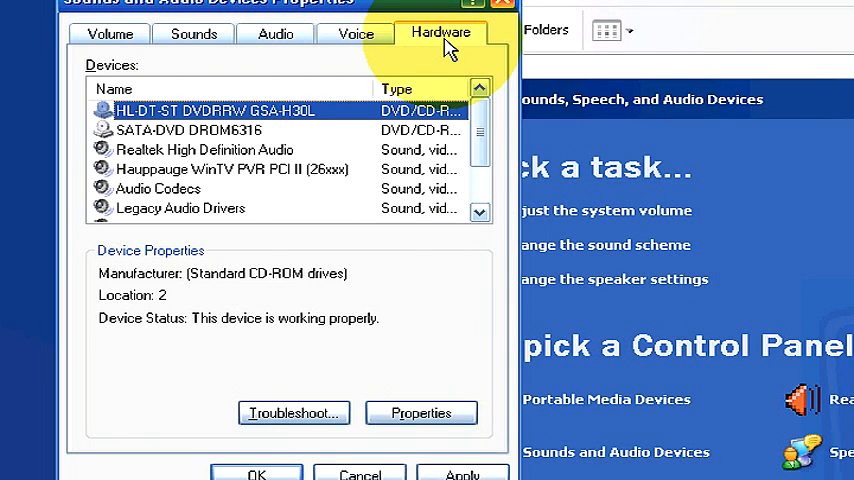
left_click(268, 36)
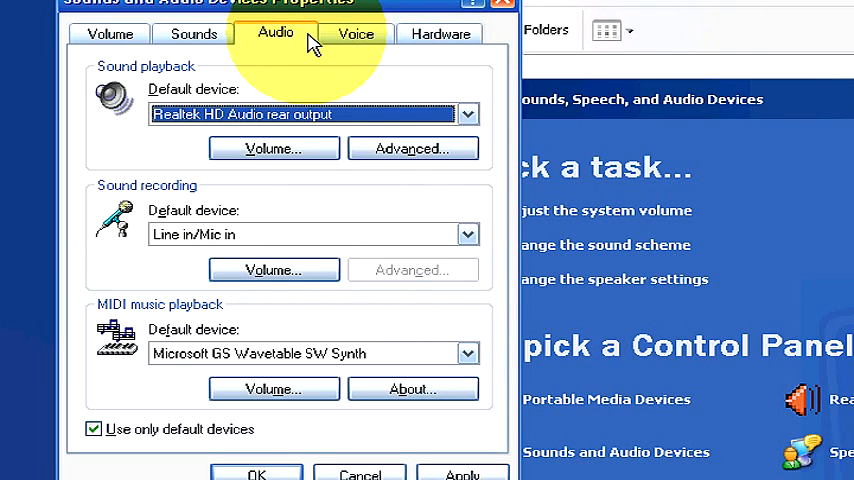
left_click(196, 36)
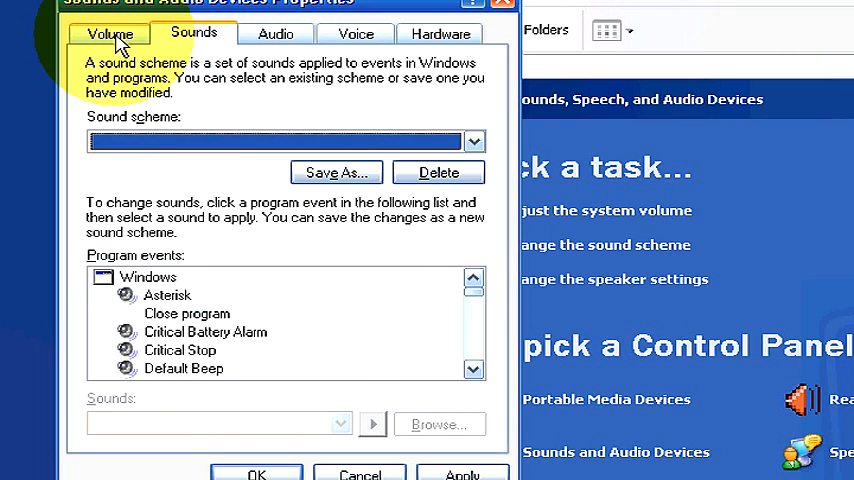
left_click(110, 32)
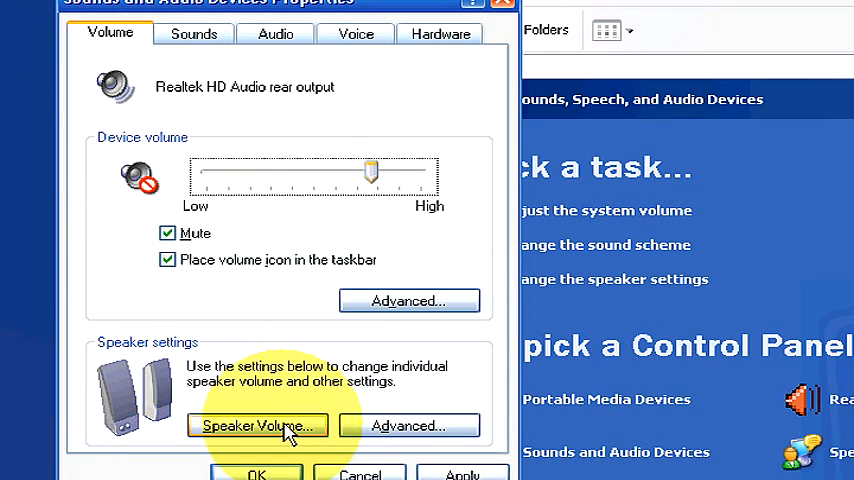
Review the Left and Right speaker sliders in Speaker Volume and accept with OK
left_click(258, 424)
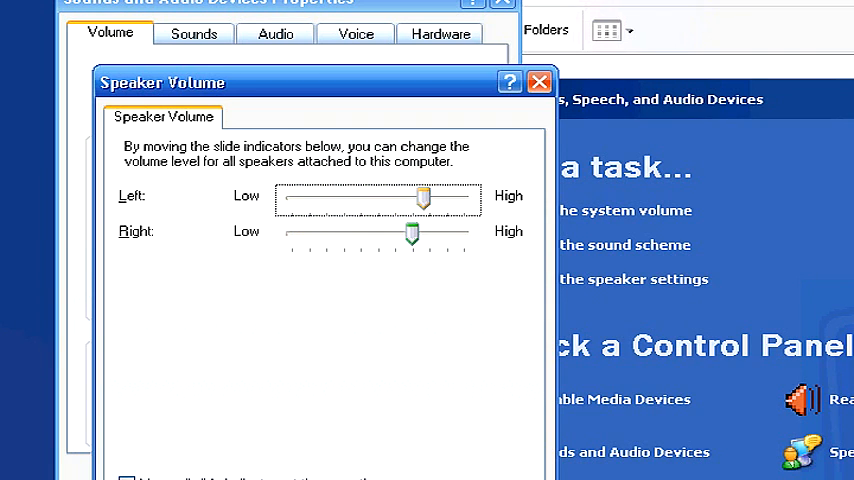
left_click(536, 84)
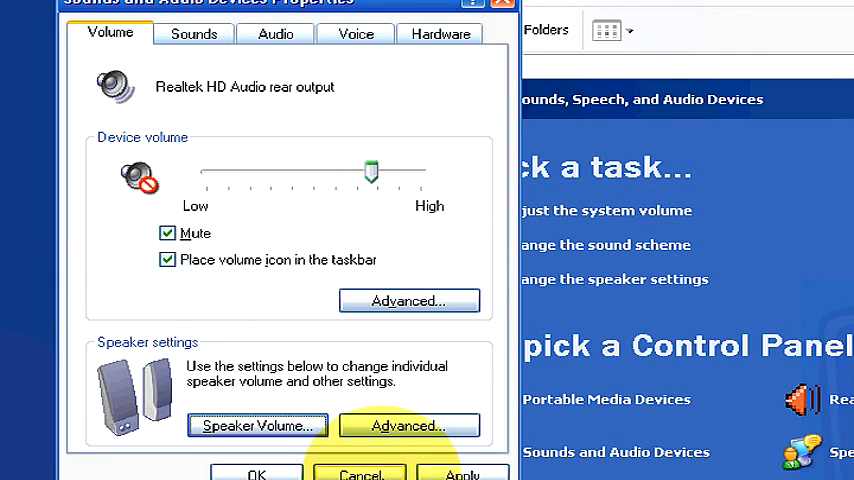